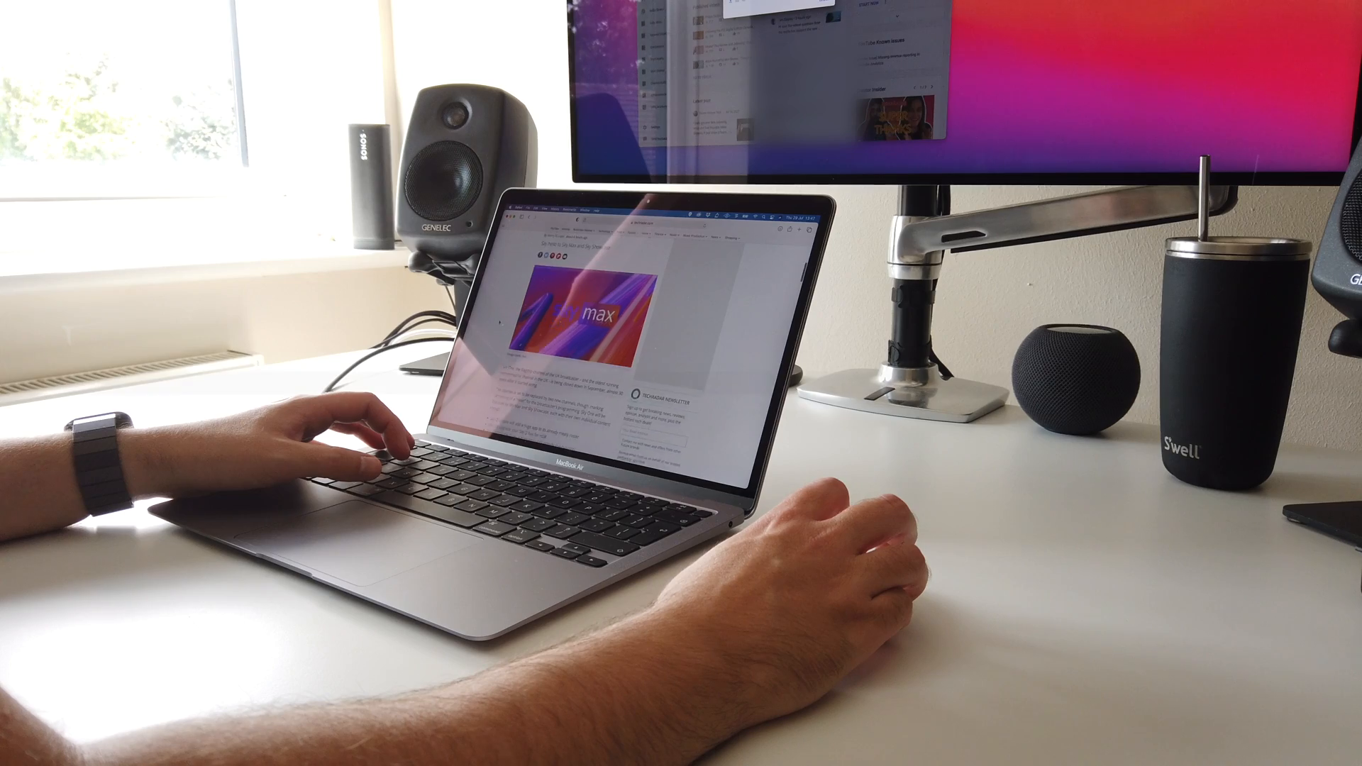
Scroll down on the bare desktop while the Dock is revealed at the bottom edge
scroll(down, 3)
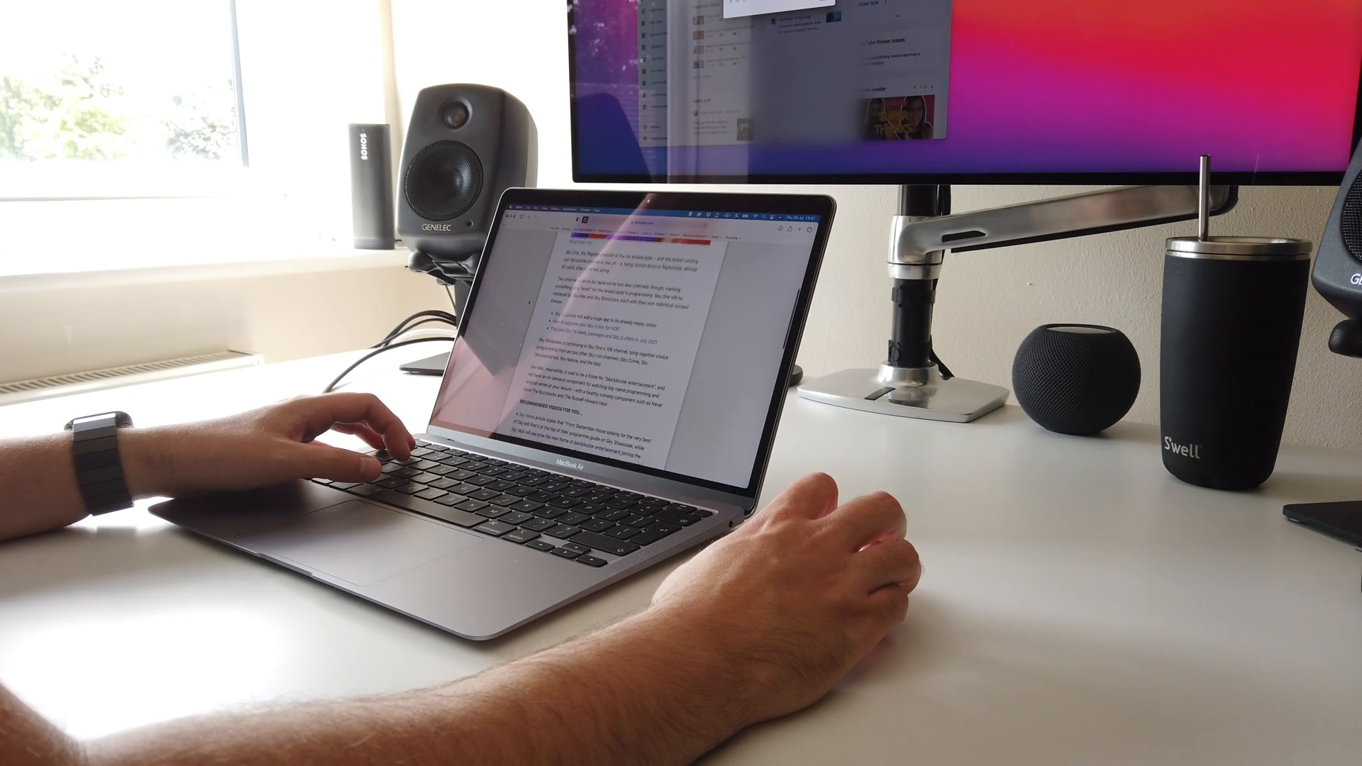
scroll(down, 3)
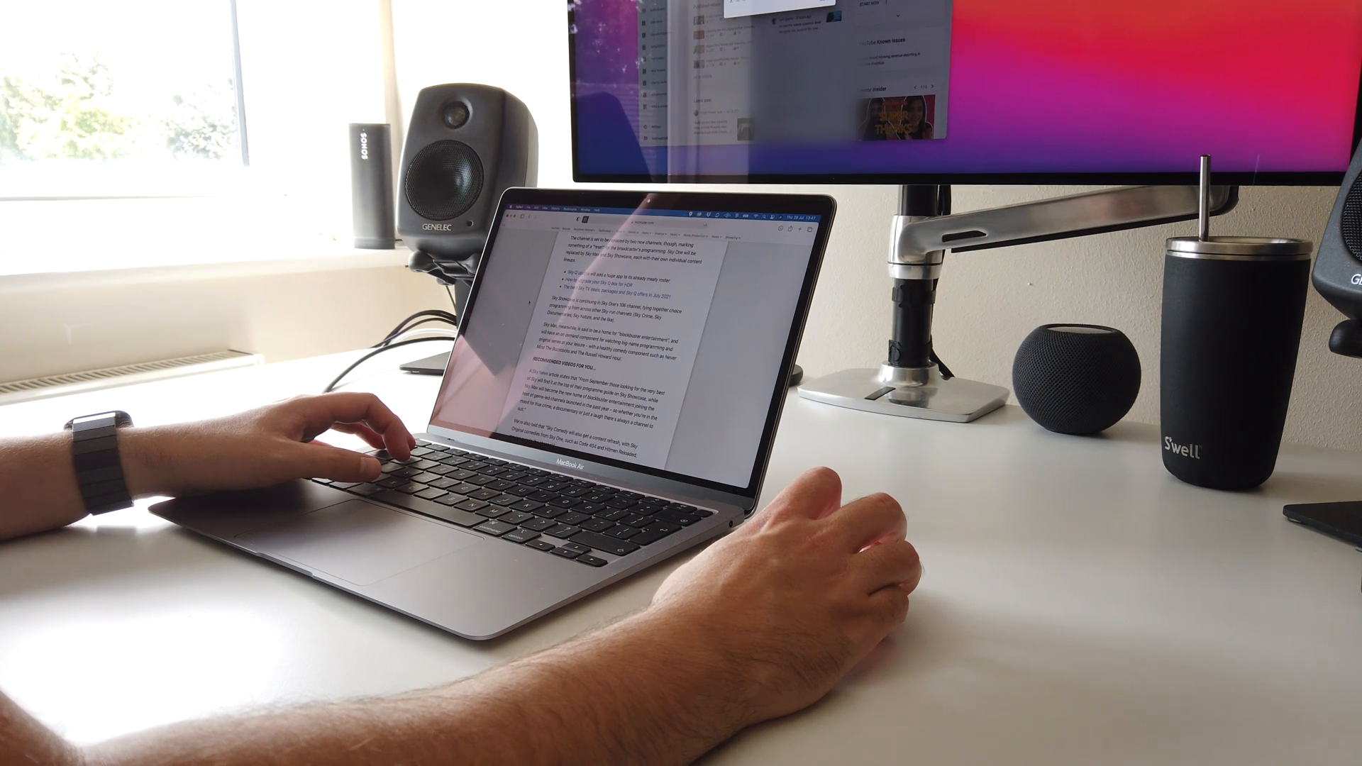
scroll(down, 3)
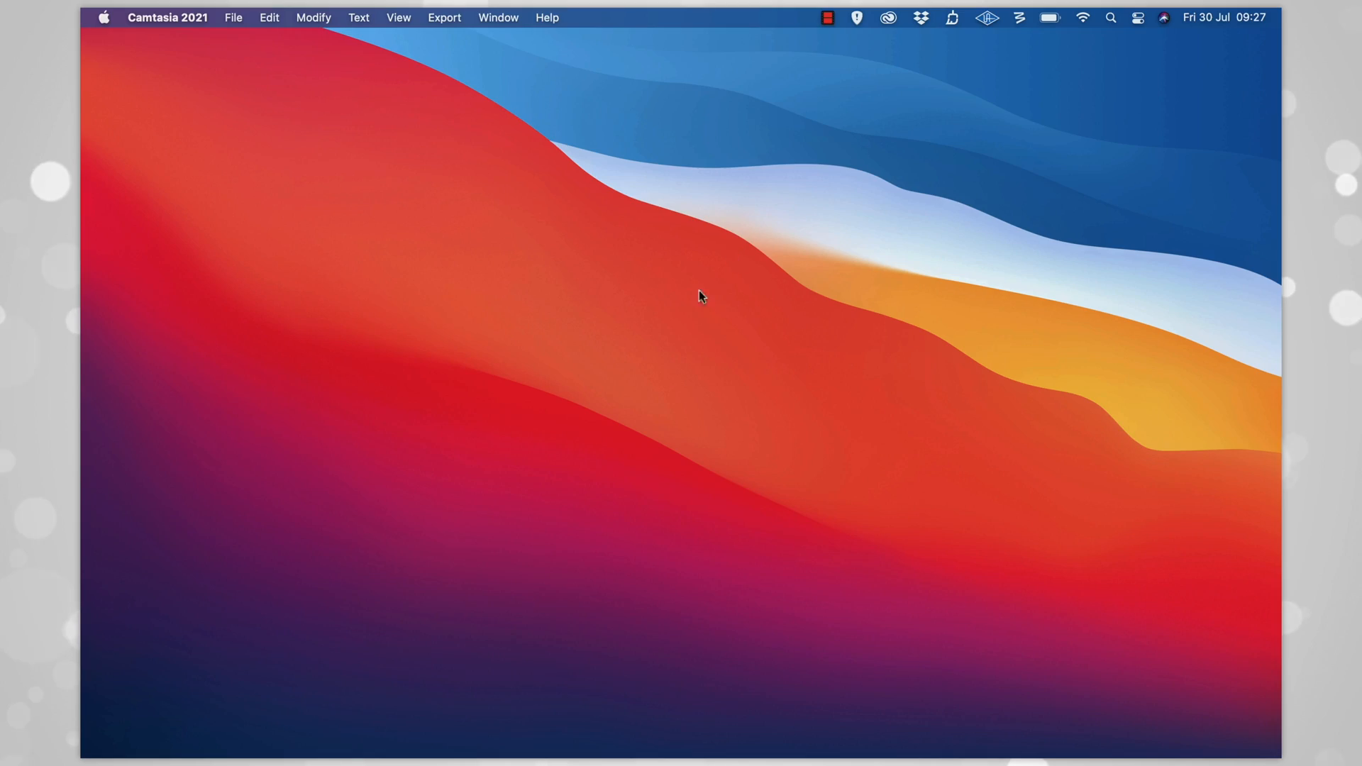
mouse_move(161, 717)
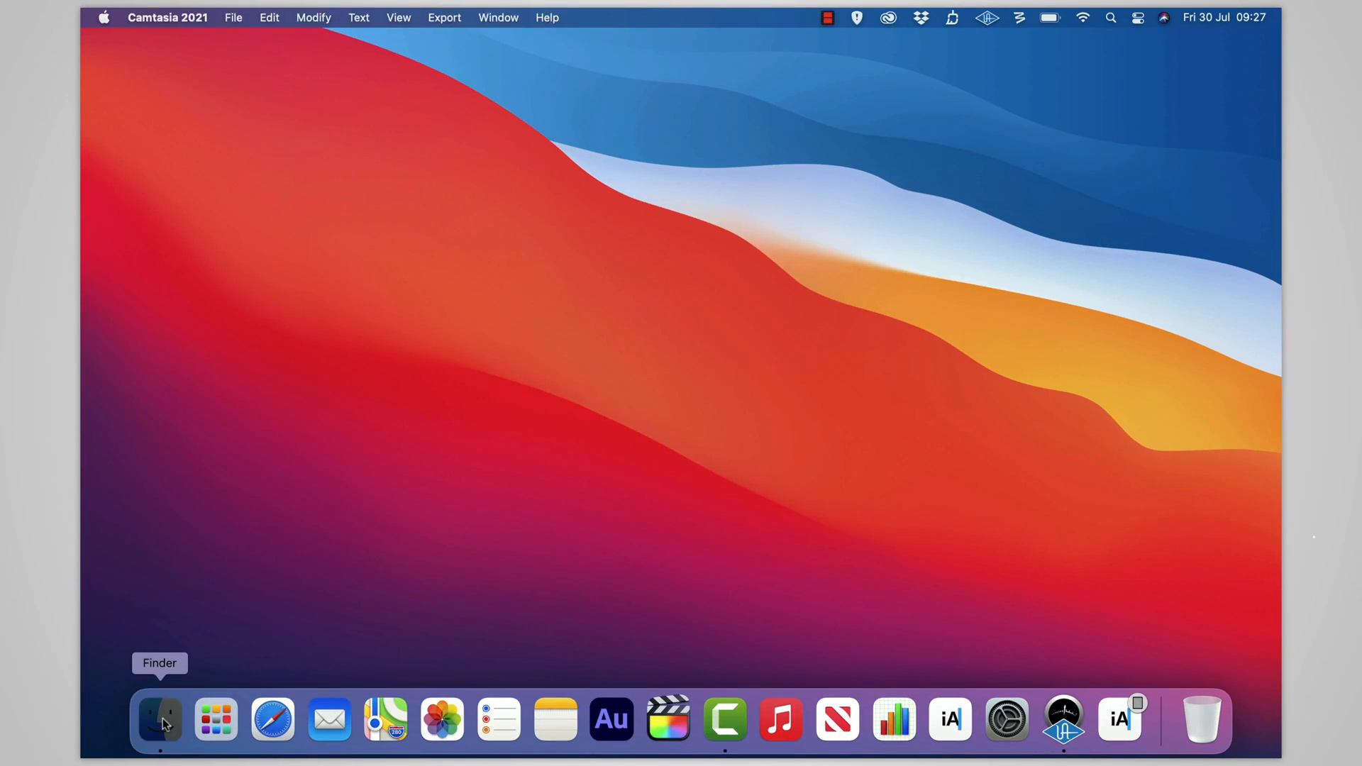
Bring up a Finder window and switch it to the Applications folder
click(161, 719)
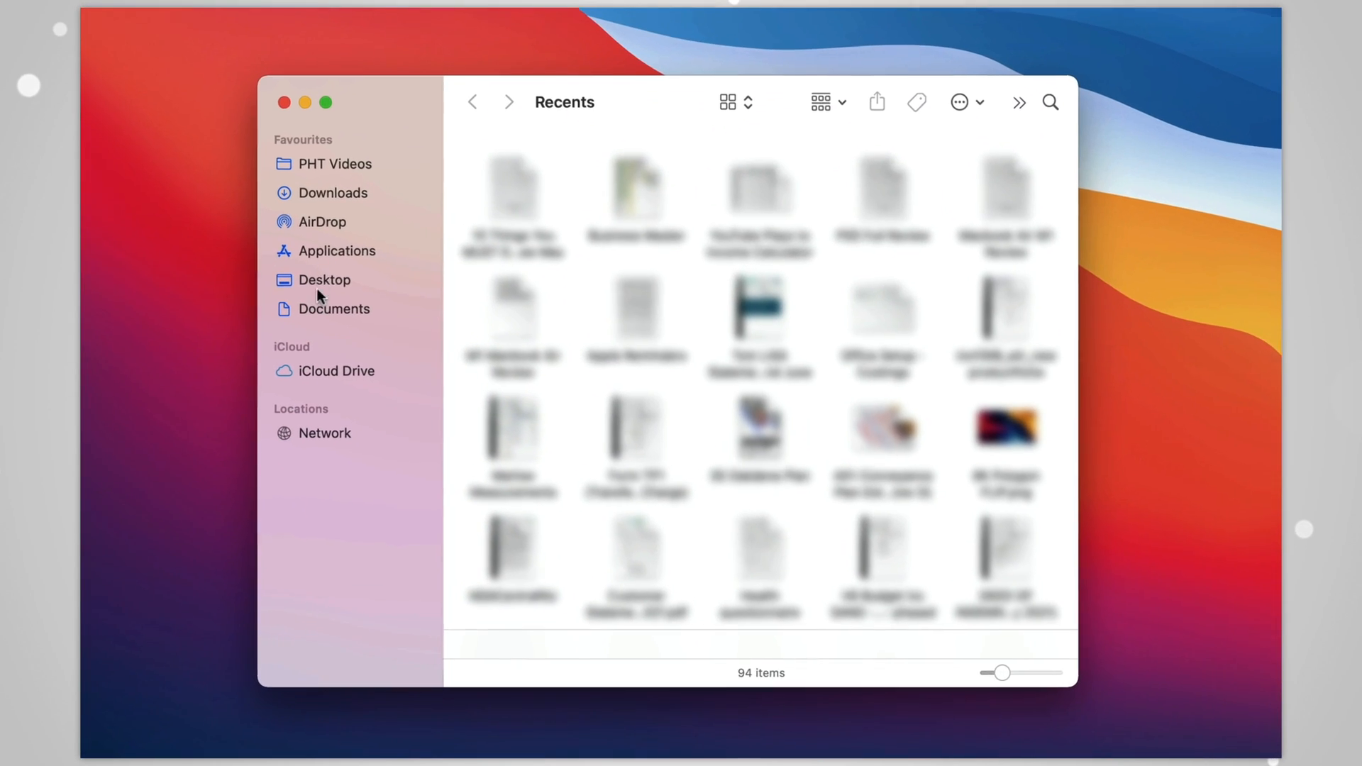
click(335, 249)
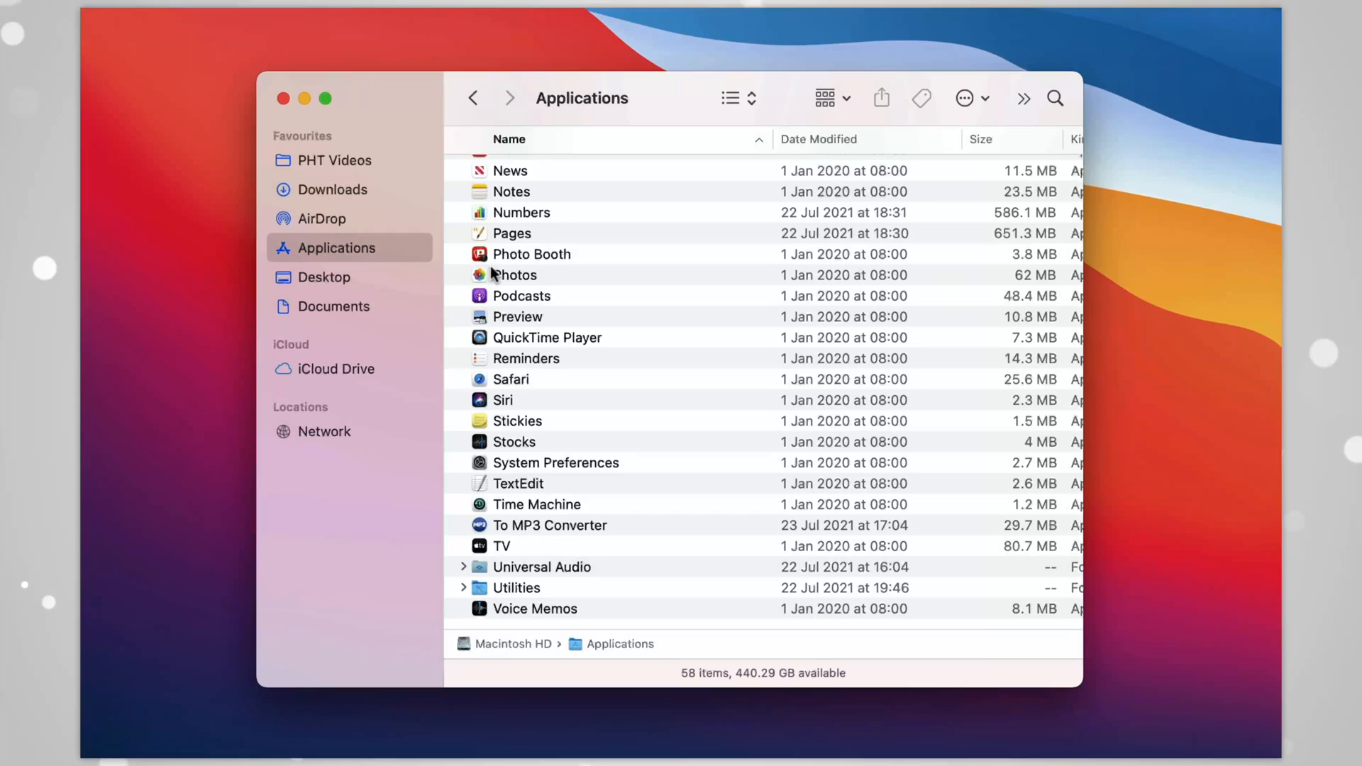
Scroll through the 58-item Applications list to review names, dates modified and sizes
scroll(up, 3)
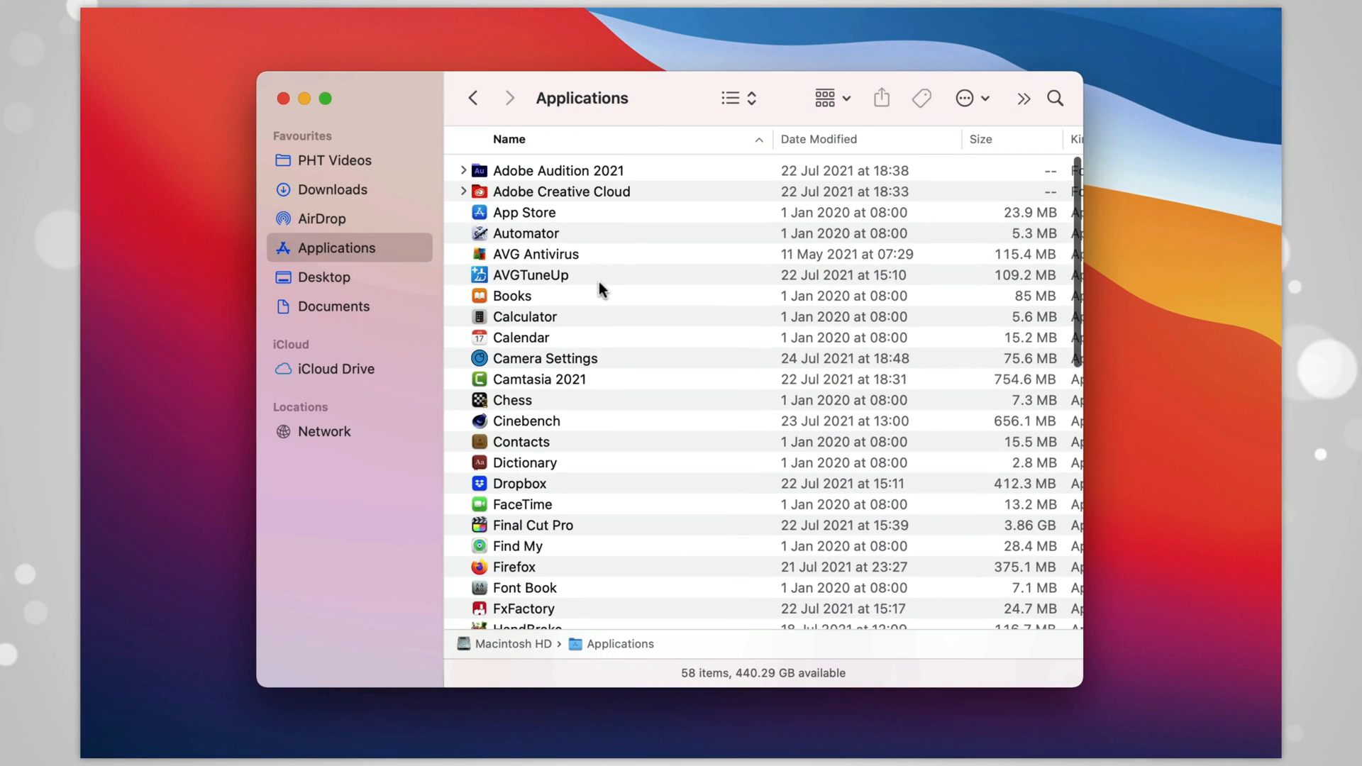
scroll(down, 3)
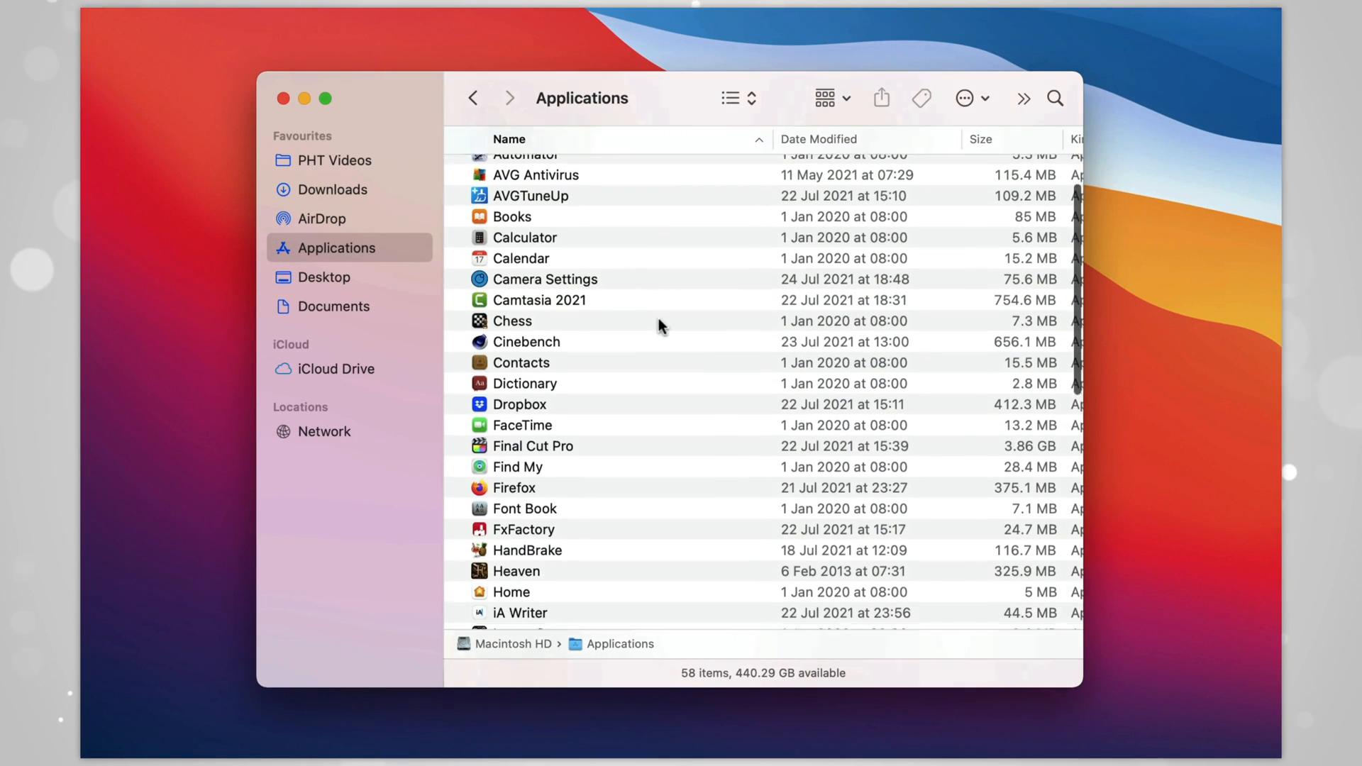
scroll(down, 3)
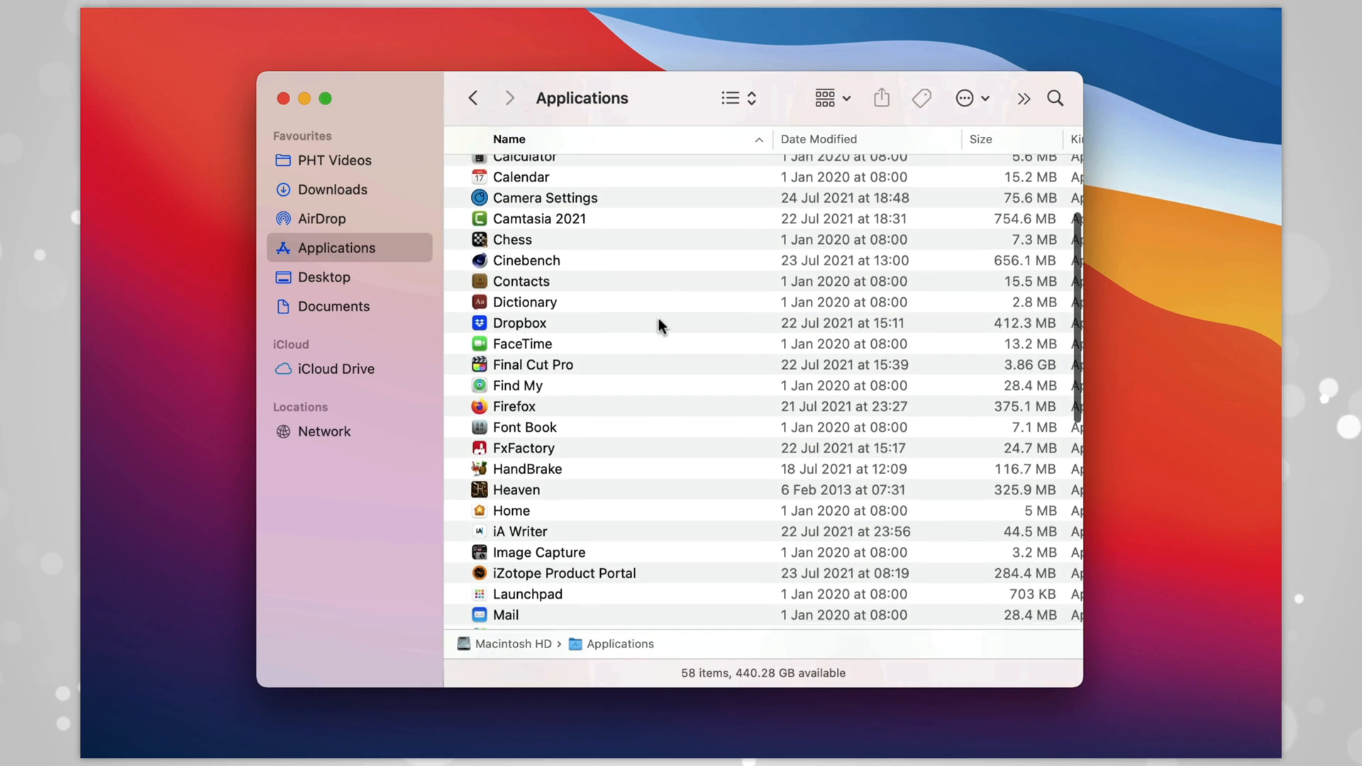
scroll(down, 3)
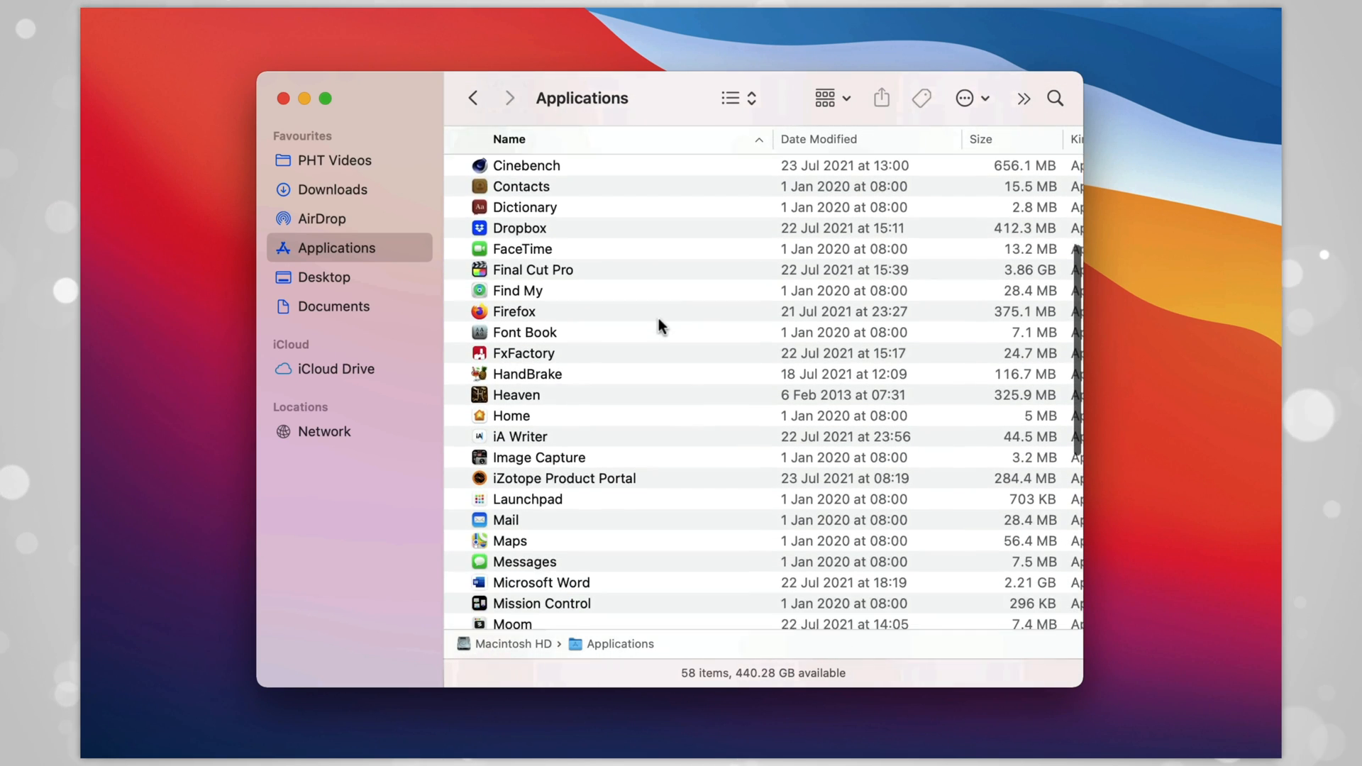
scroll(down, 3)
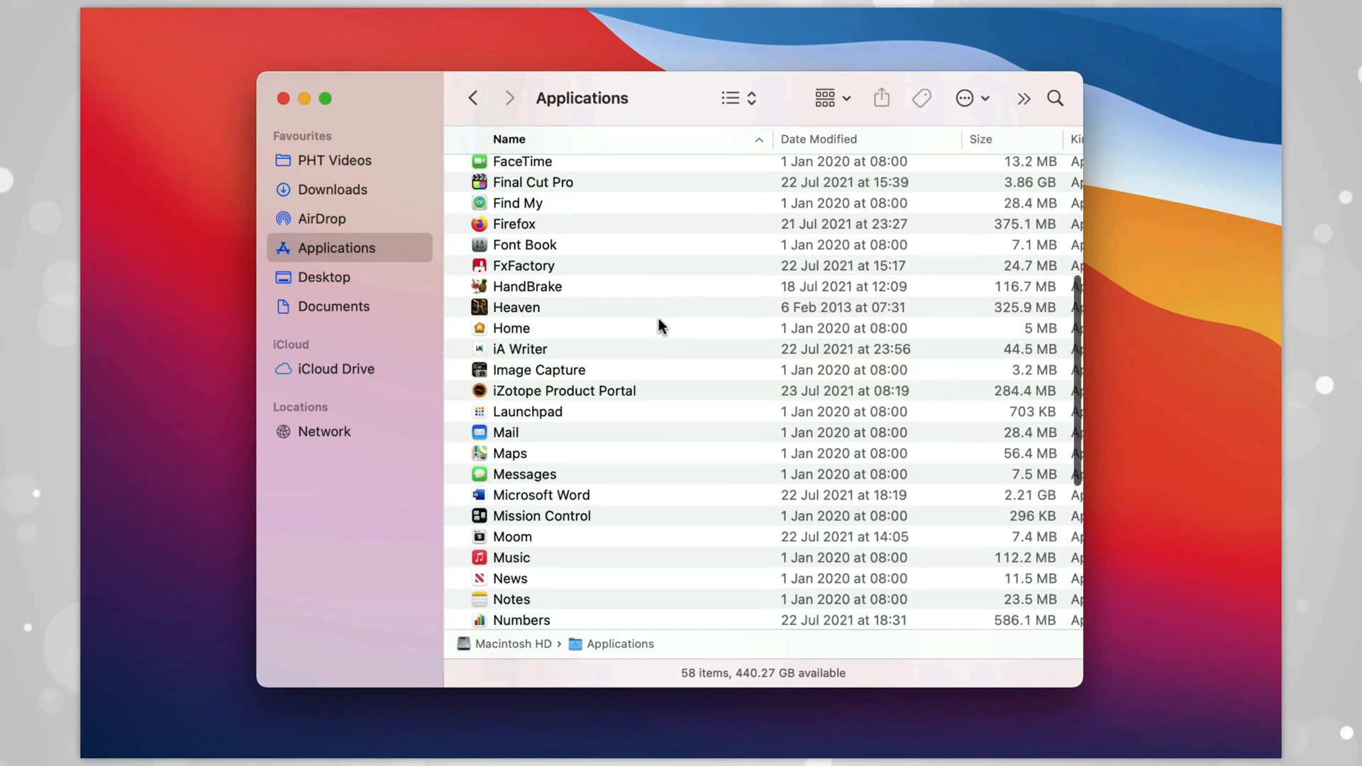
scroll(down, 3)
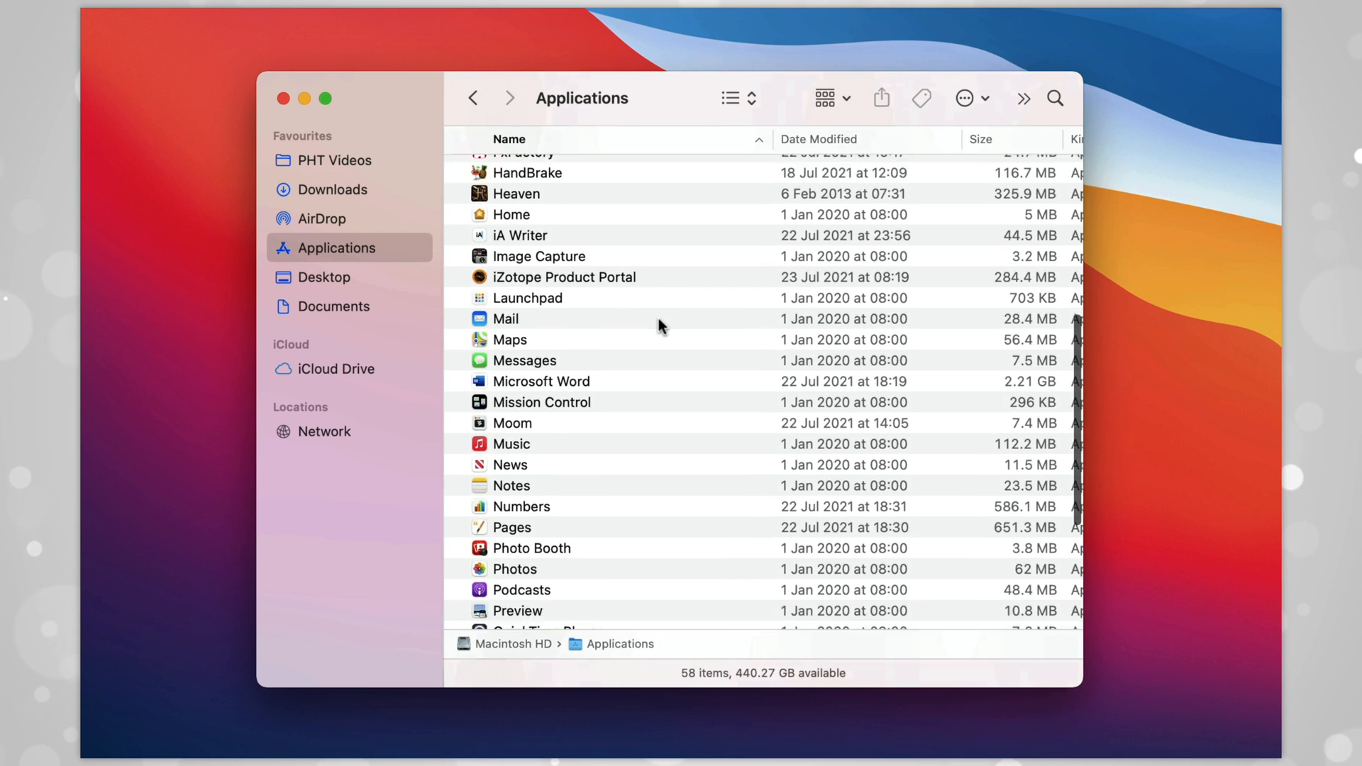
scroll(down, 3)
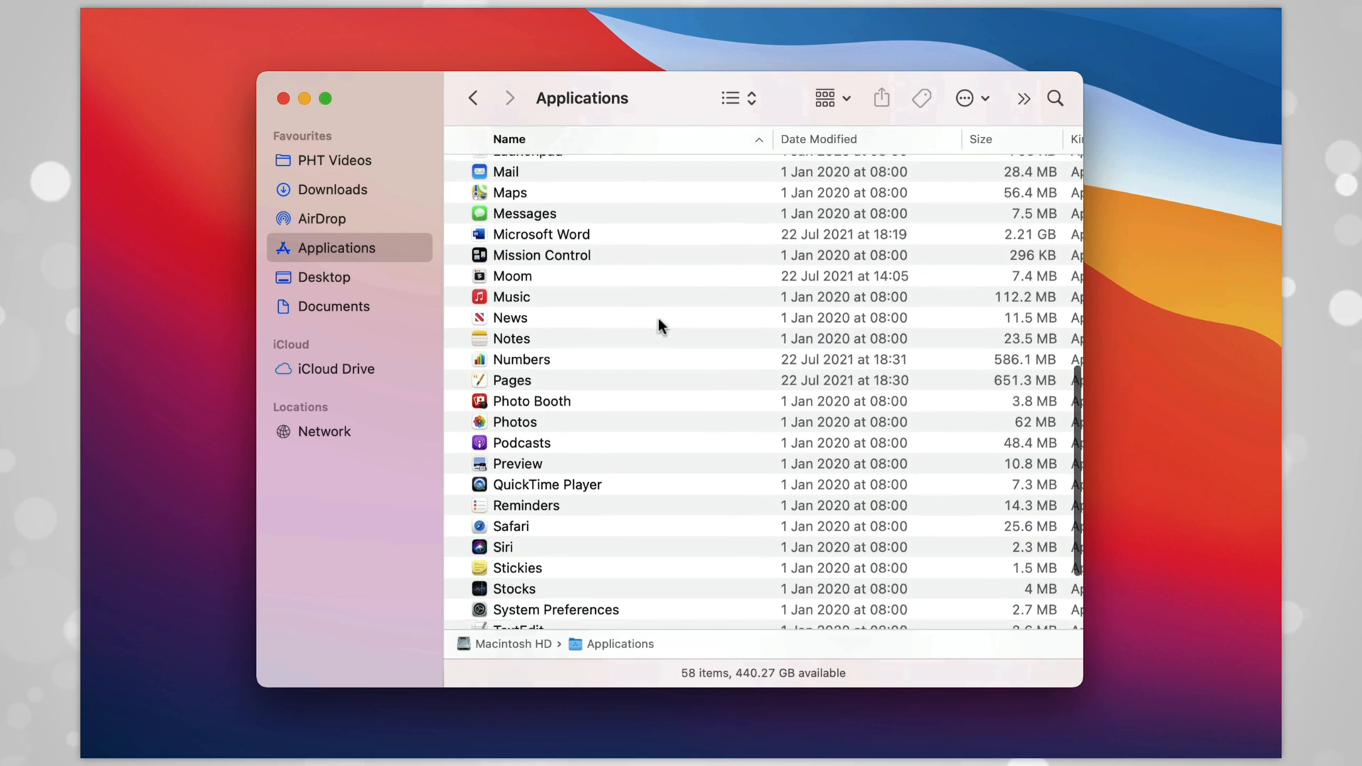